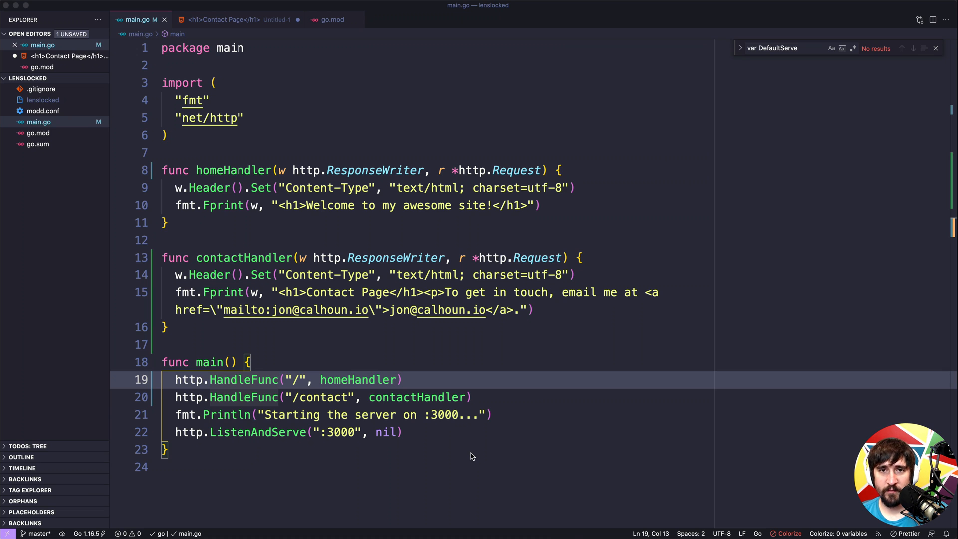
Step: Point out contactHandler and its *http.Request parameter in main.go
double_click(323, 397)
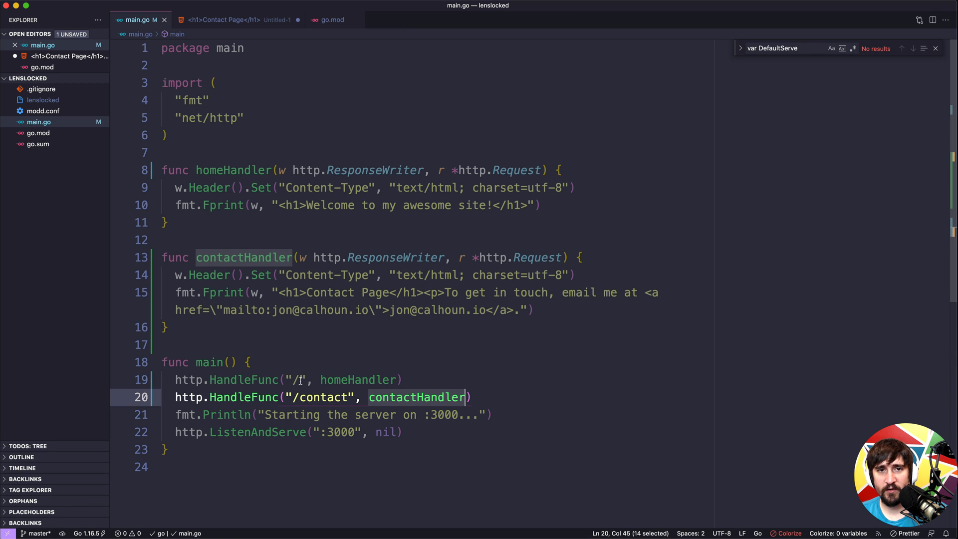
mouse_move(330, 365)
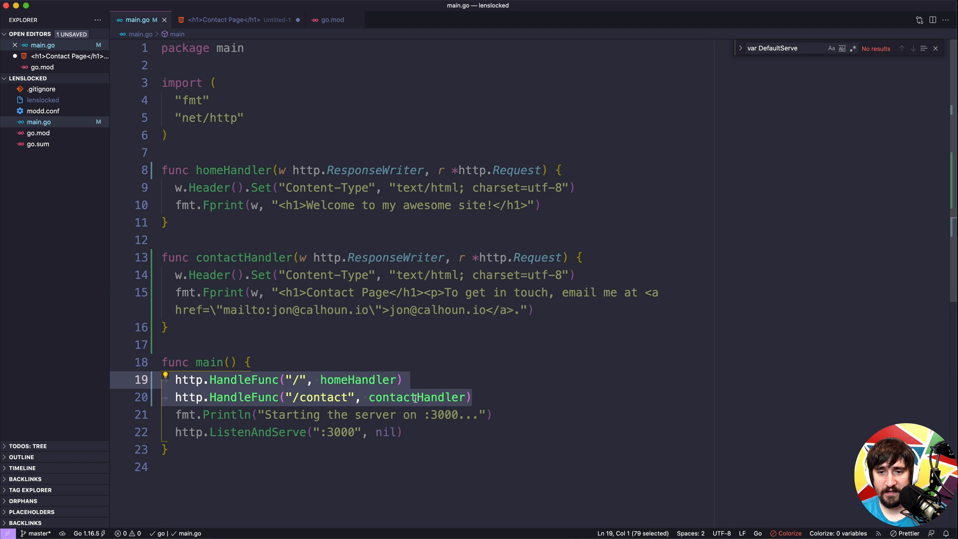
click(297, 379)
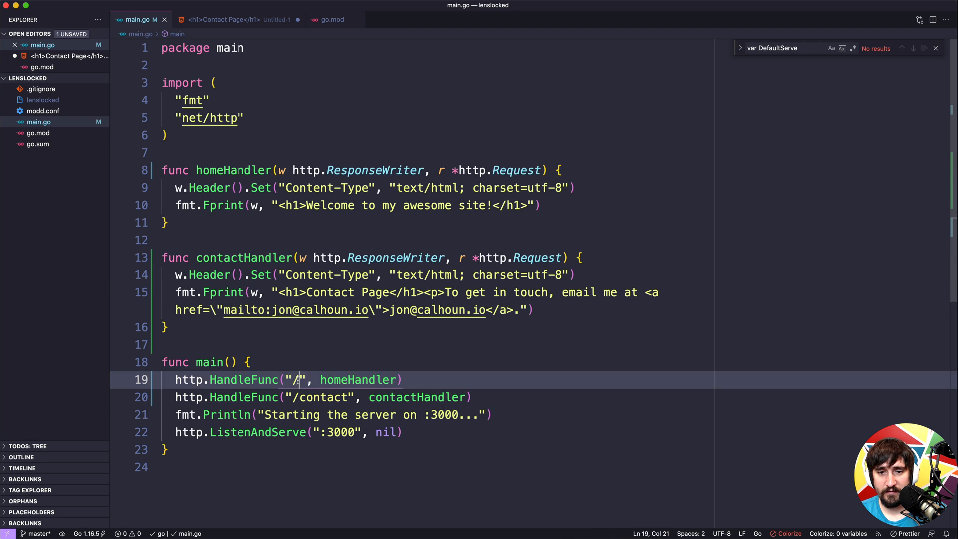
click(515, 397)
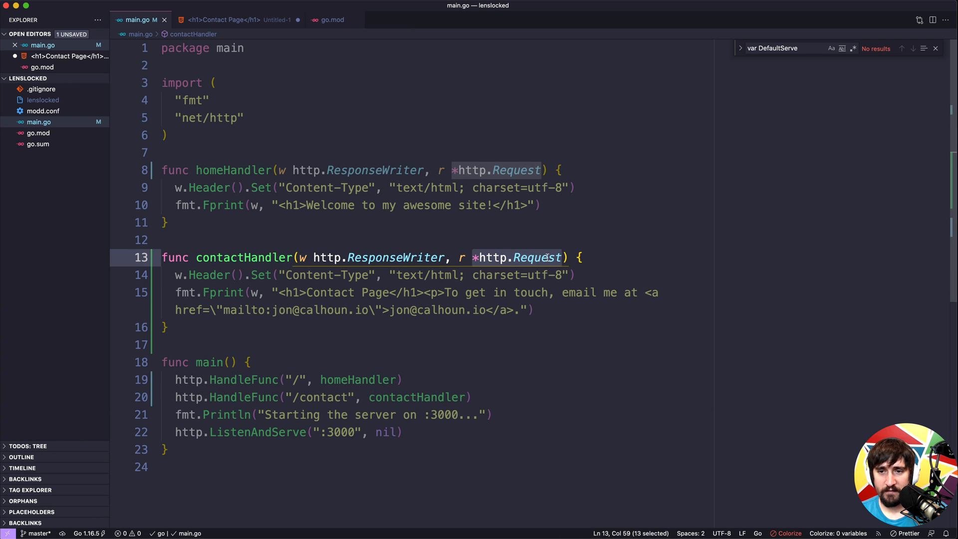
mouse_move(537, 257)
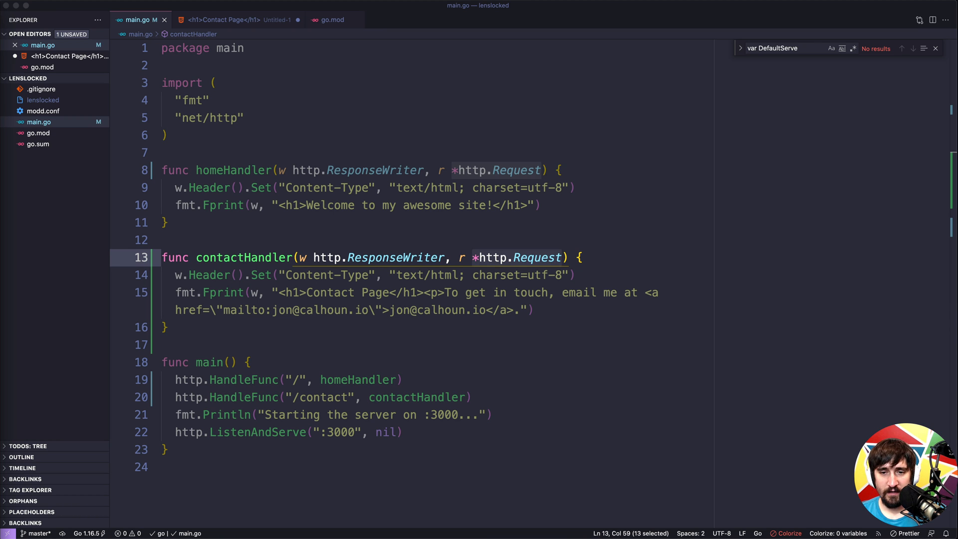
click(482, 397)
text(http)
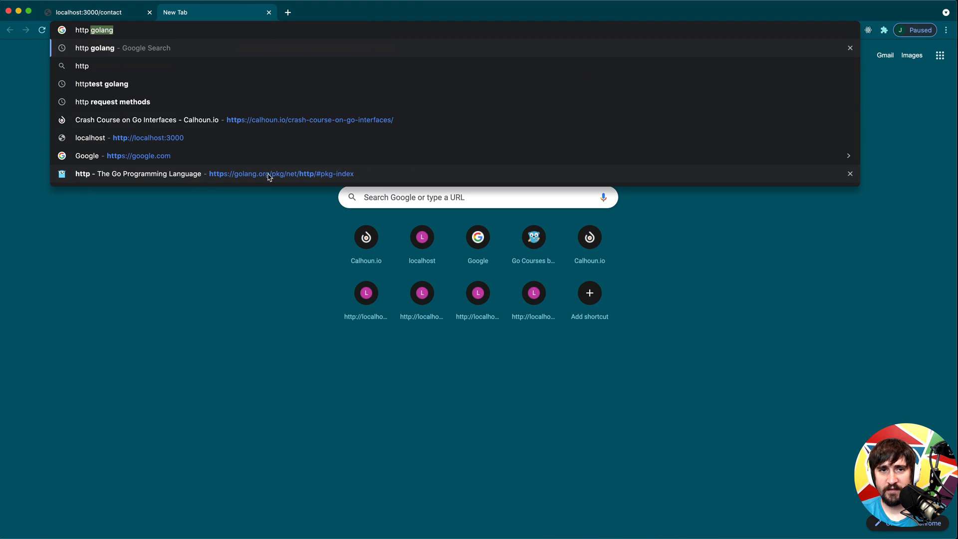
Step: Search 'http golang', reach the net/http Request type docs and highlight its Method field
click(104, 47)
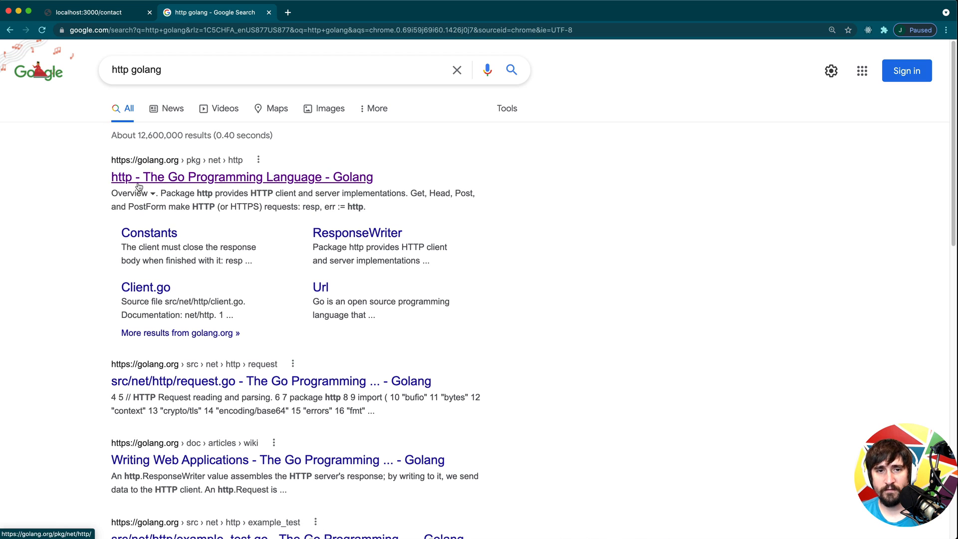
click(240, 177)
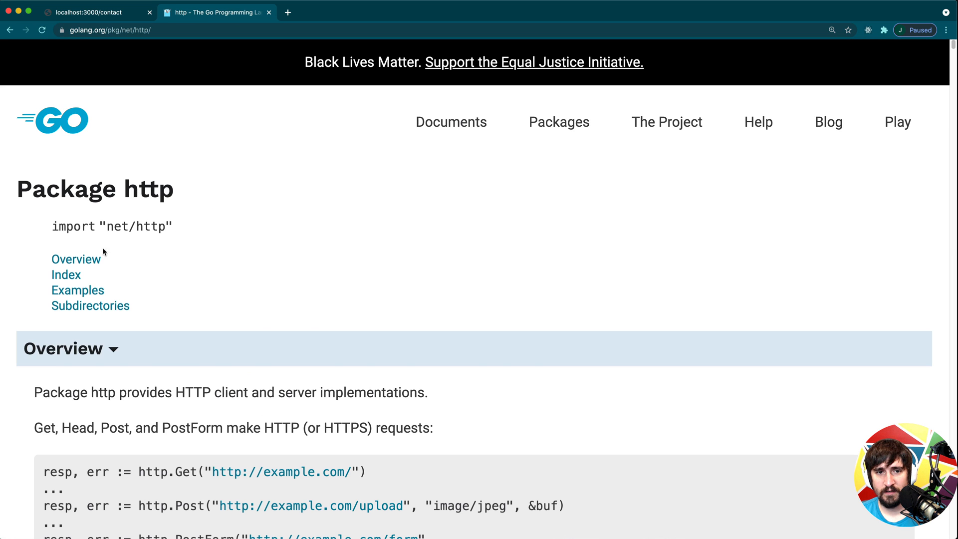
click(65, 276)
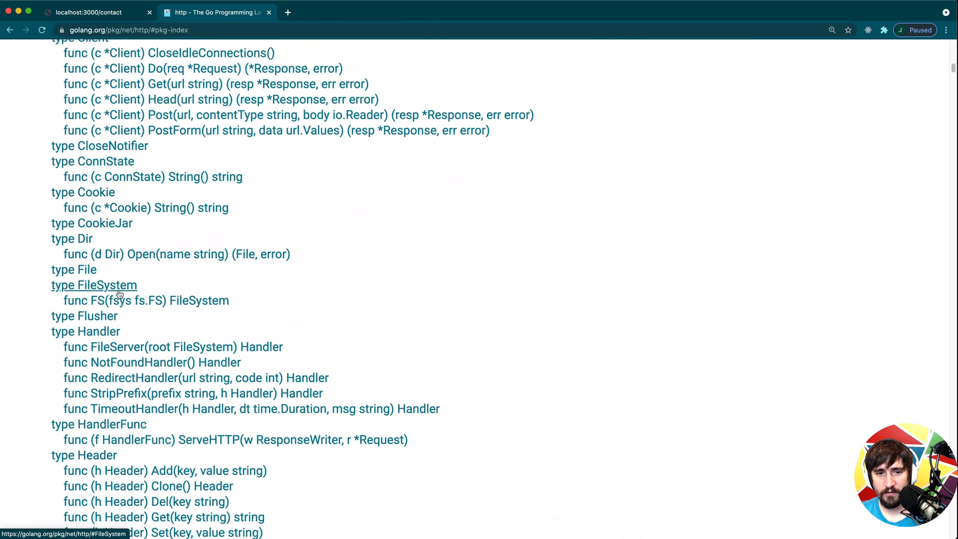
scroll(down, 3)
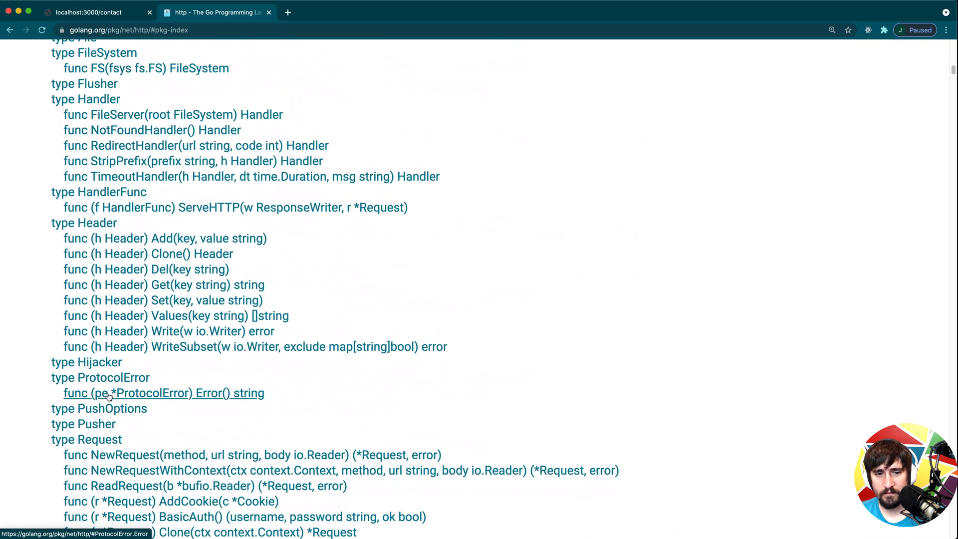
click(86, 439)
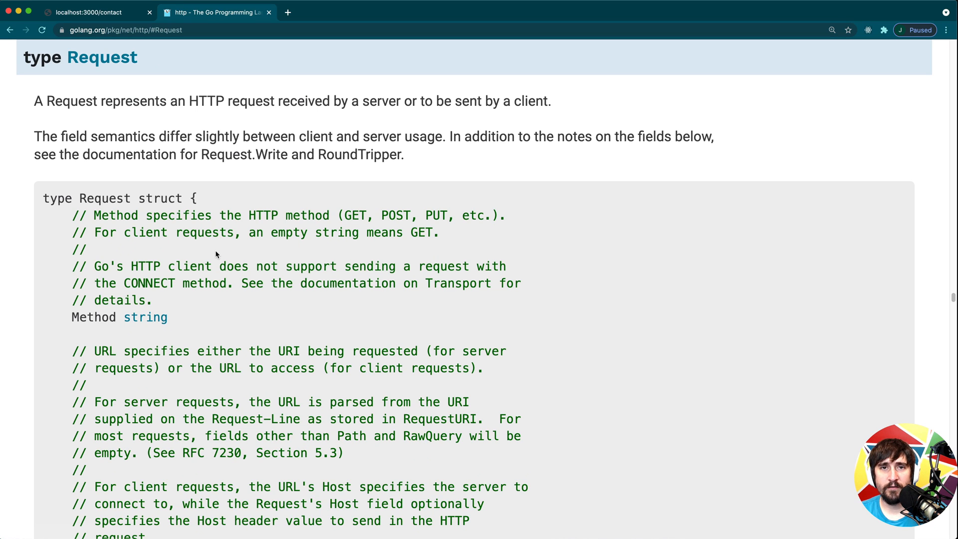
double_click(94, 318)
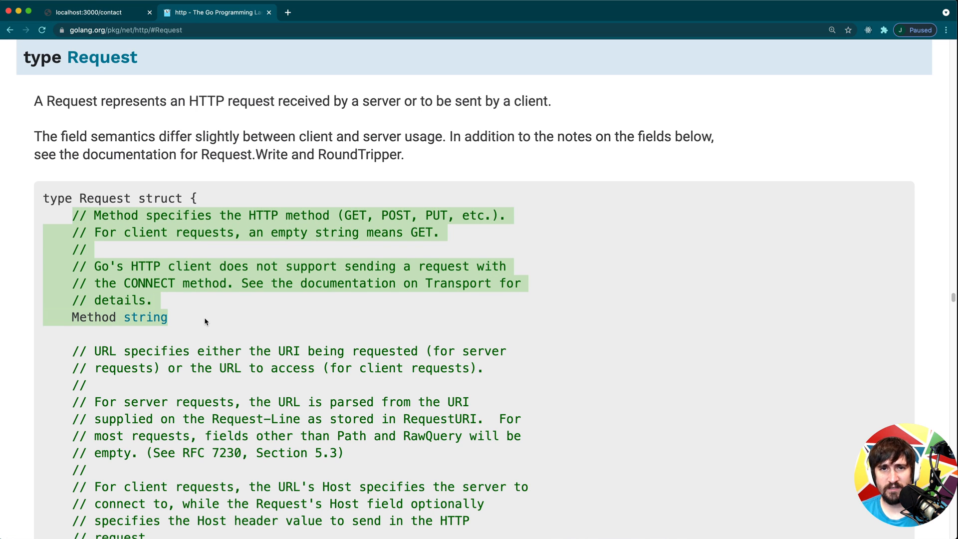
mouse_move(345, 216)
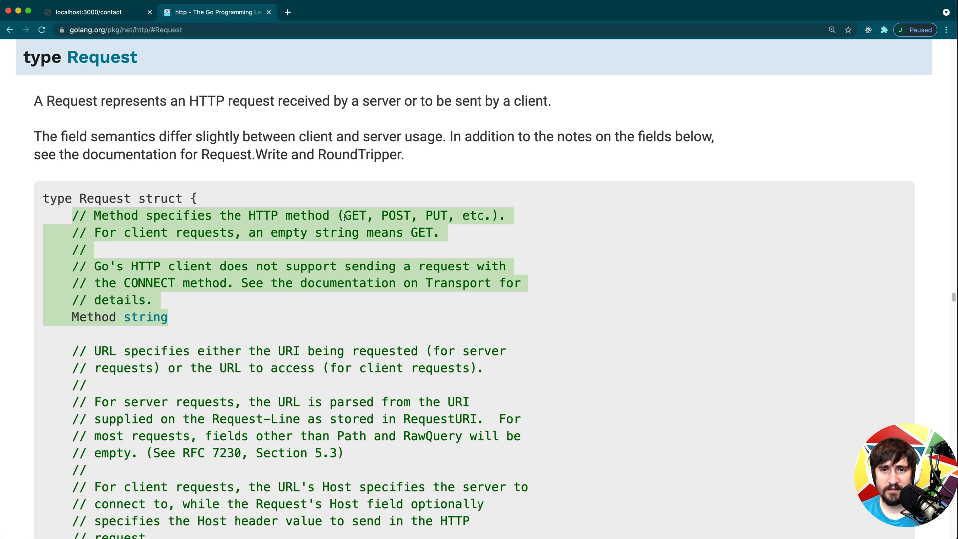
mouse_move(440, 216)
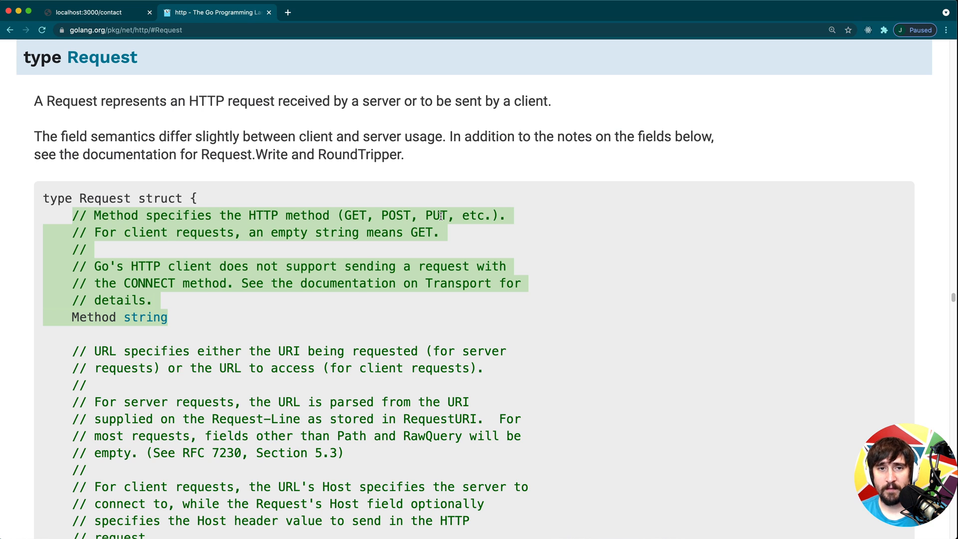
mouse_move(367, 215)
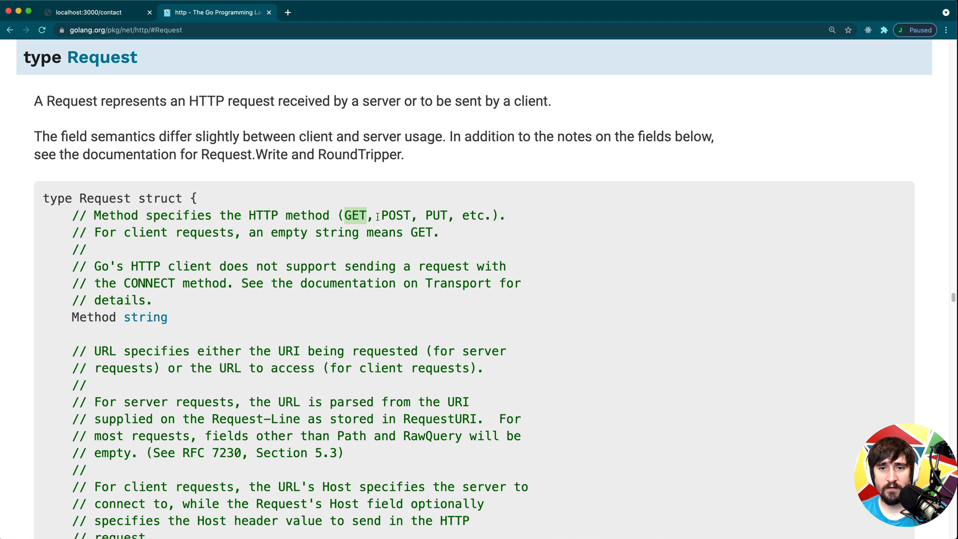
Step: Highlight the Request URL field comment and follow the url.URL link
scroll(down, 3)
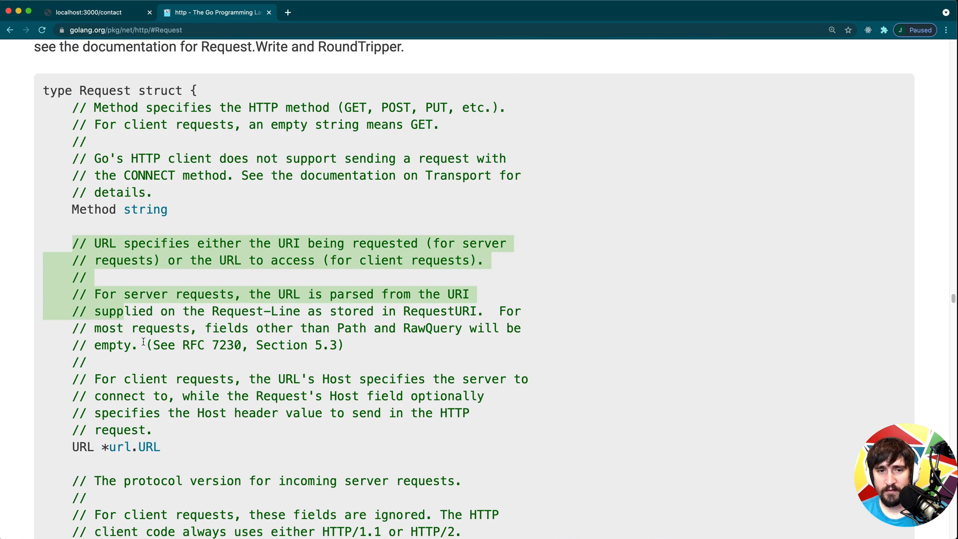
drag(142, 343, 190, 439)
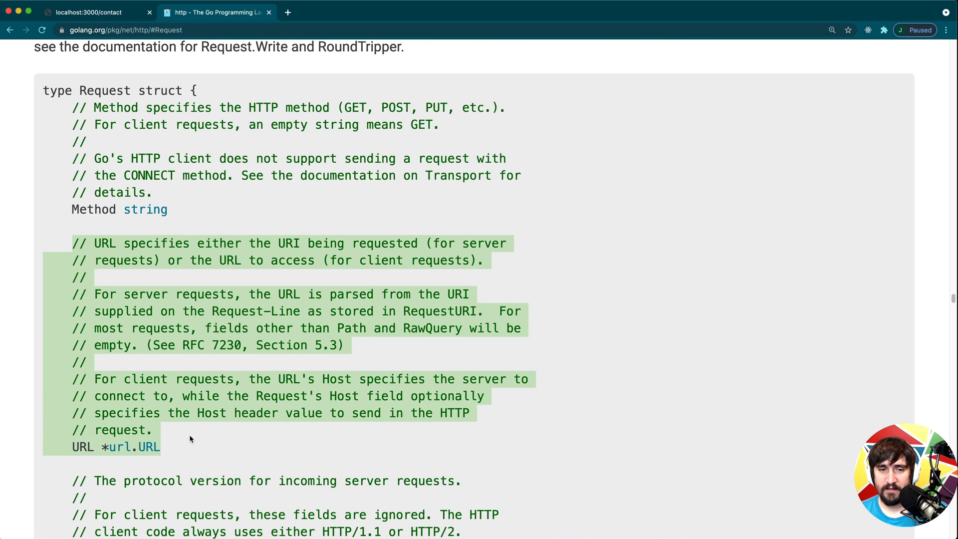
scroll(down, 3)
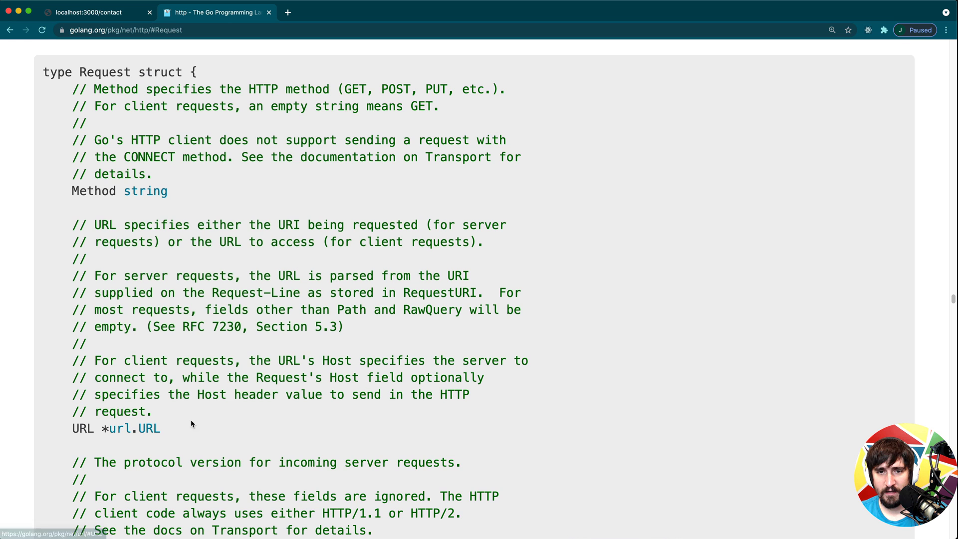
click(140, 428)
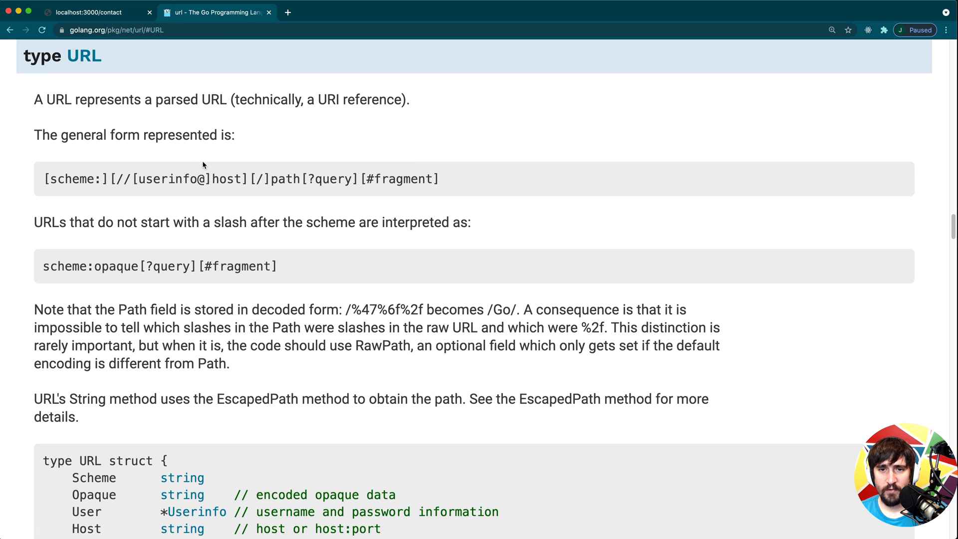
Step: Scroll the url.URL documentation down to its Path field, then return to the localhost tab
scroll(down, 3)
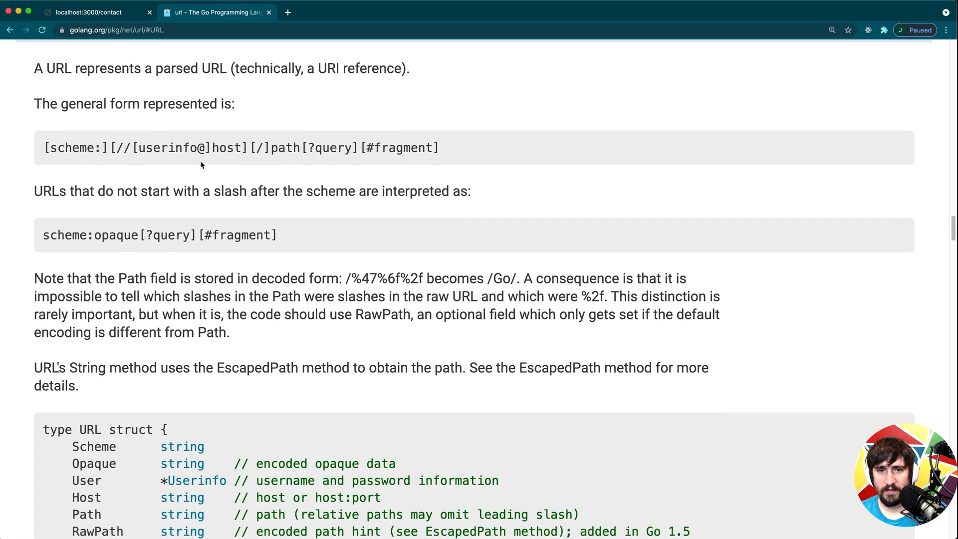
scroll(down, 3)
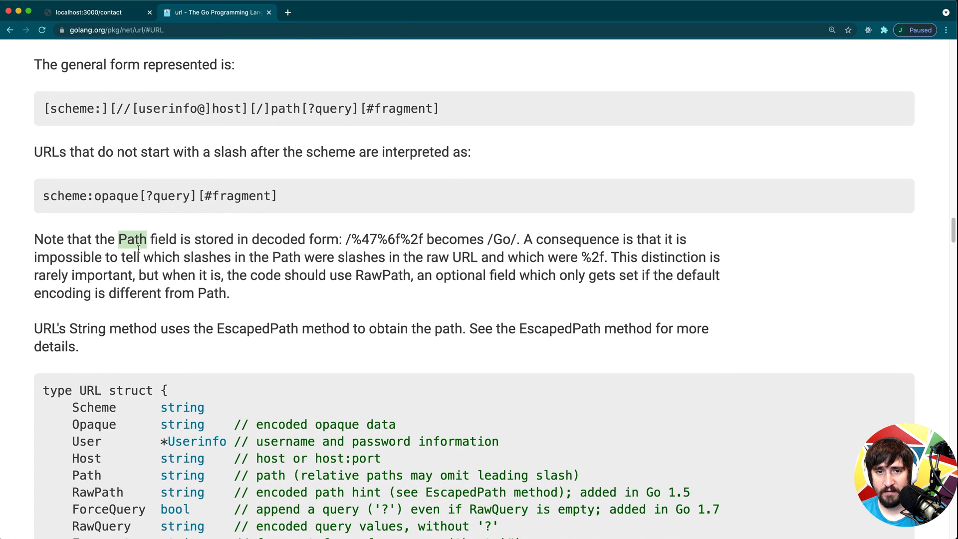
scroll(down, 3)
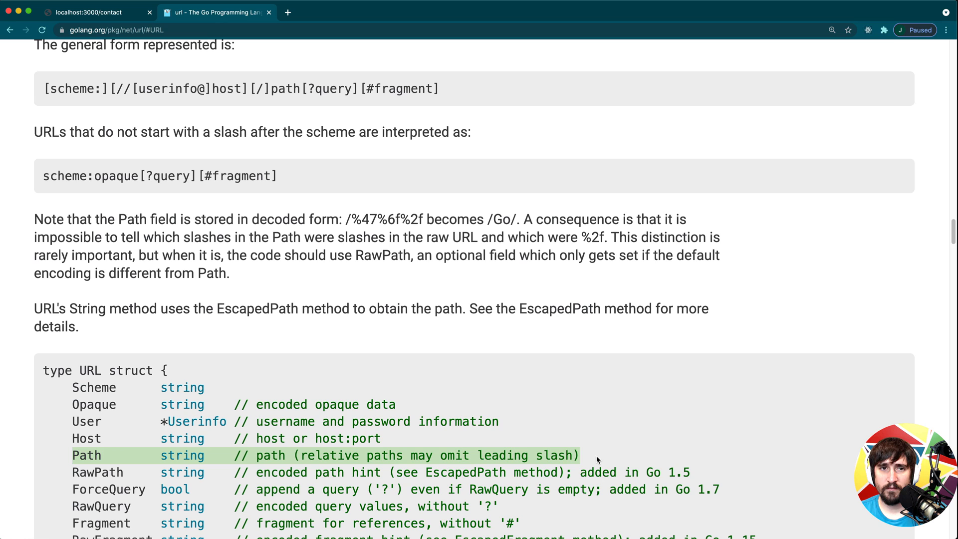
click(90, 13)
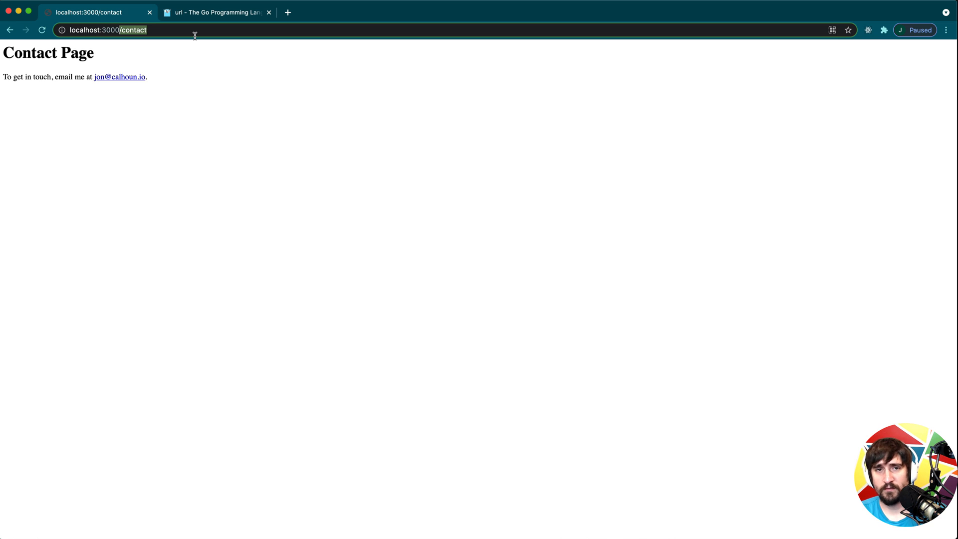
Step: Select the /contact path in the localhost:3000 address bar
click(216, 13)
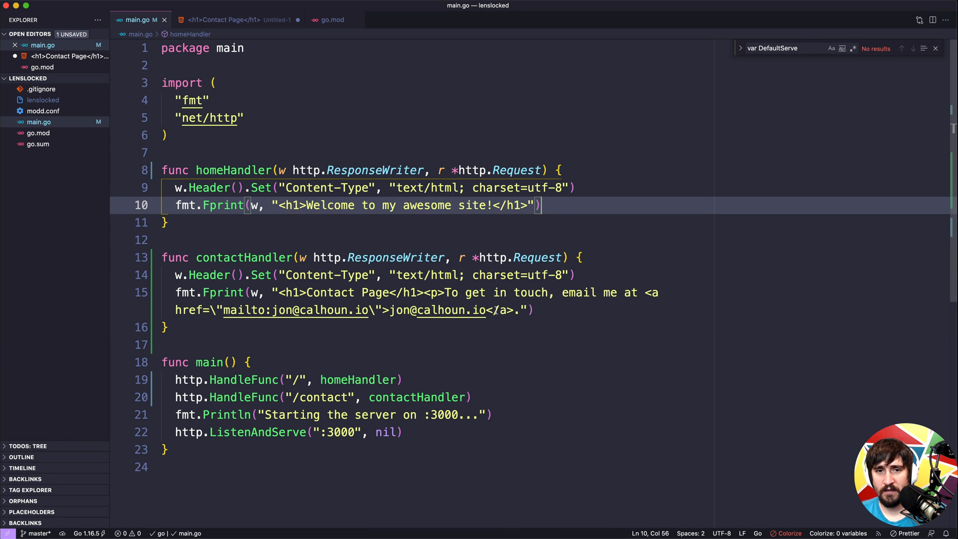
Step: Declare func pathHandler(w http.ResponseWriter, r *http.Request) in main.go
text(fmt)
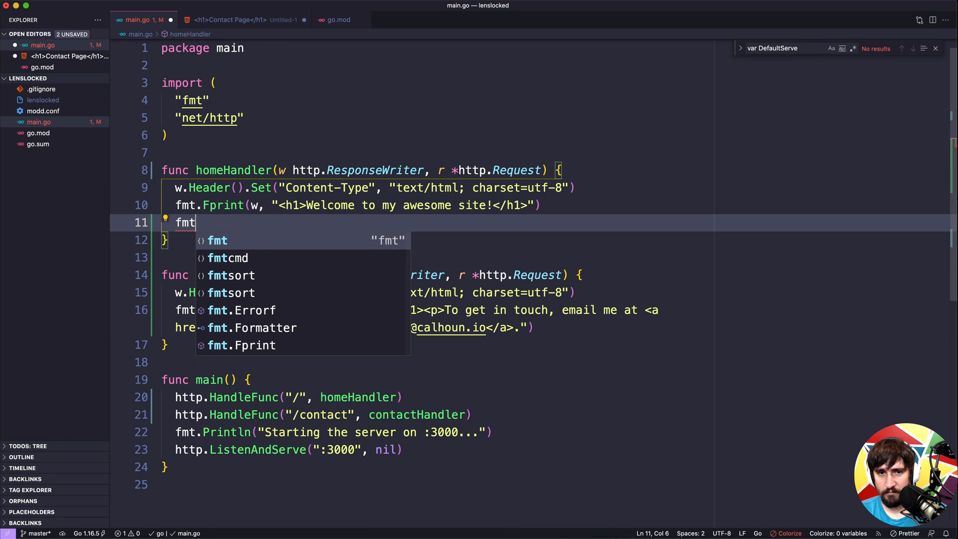
text(.Println)
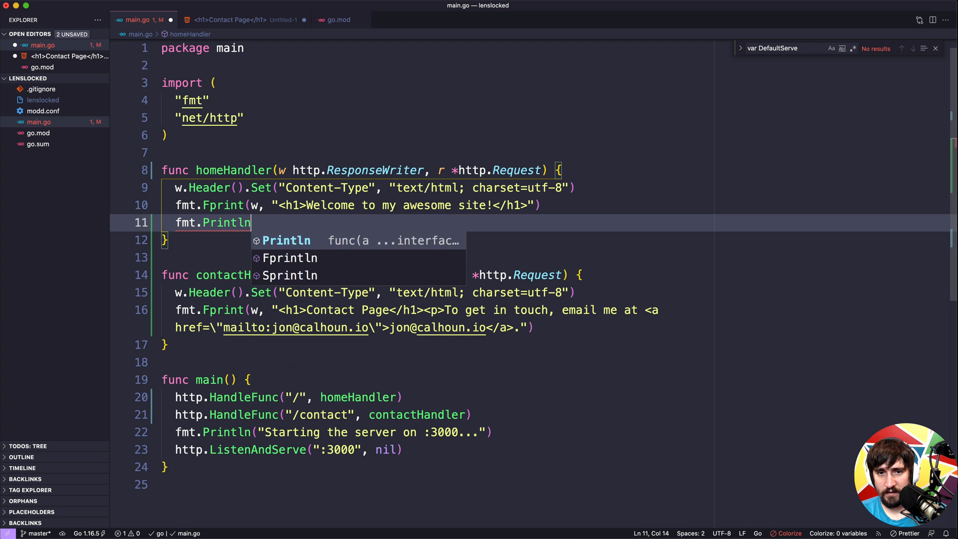
key(Backspace)
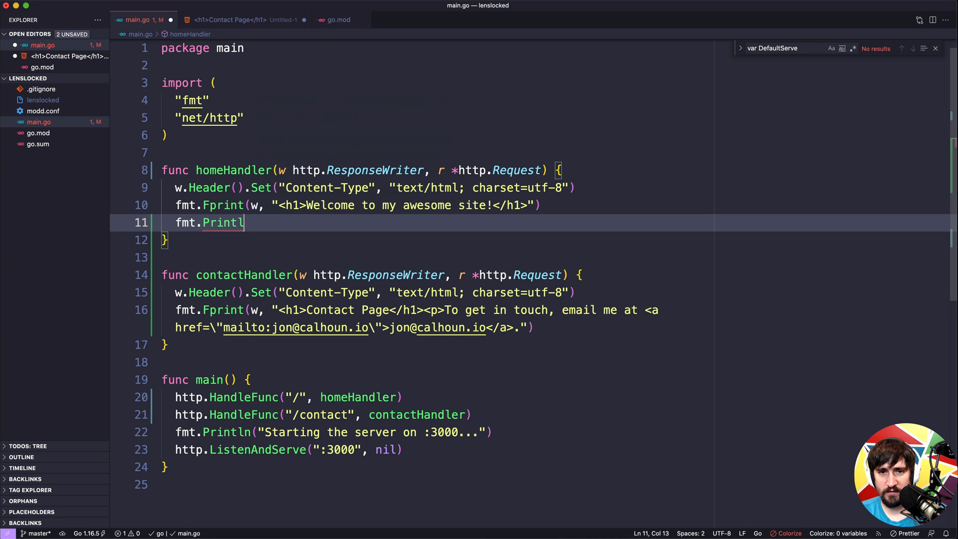
text(Fp)
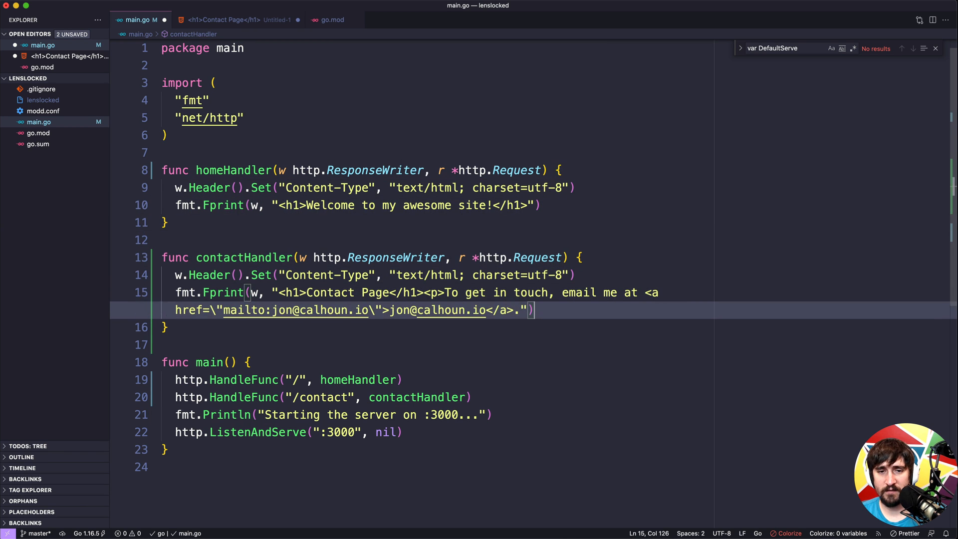
text(func)
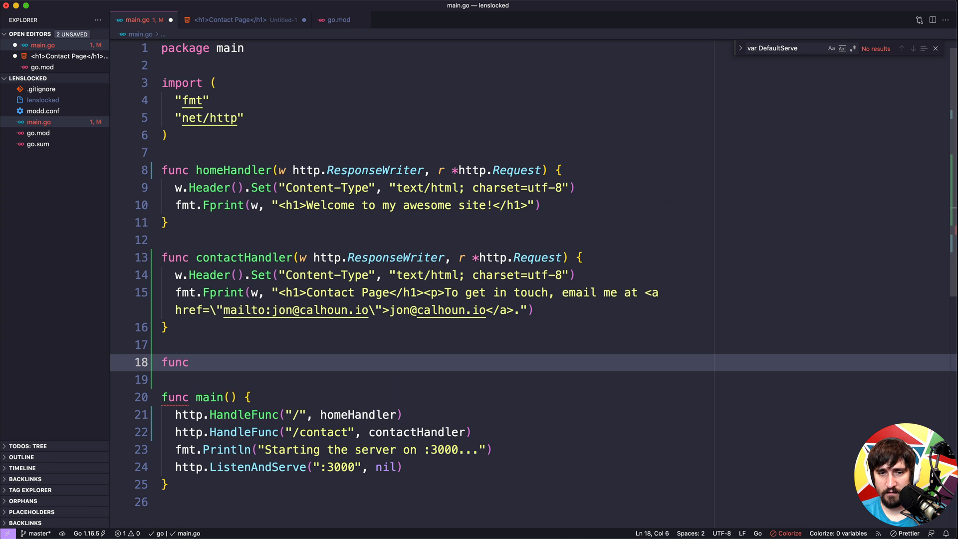
text(pathH)
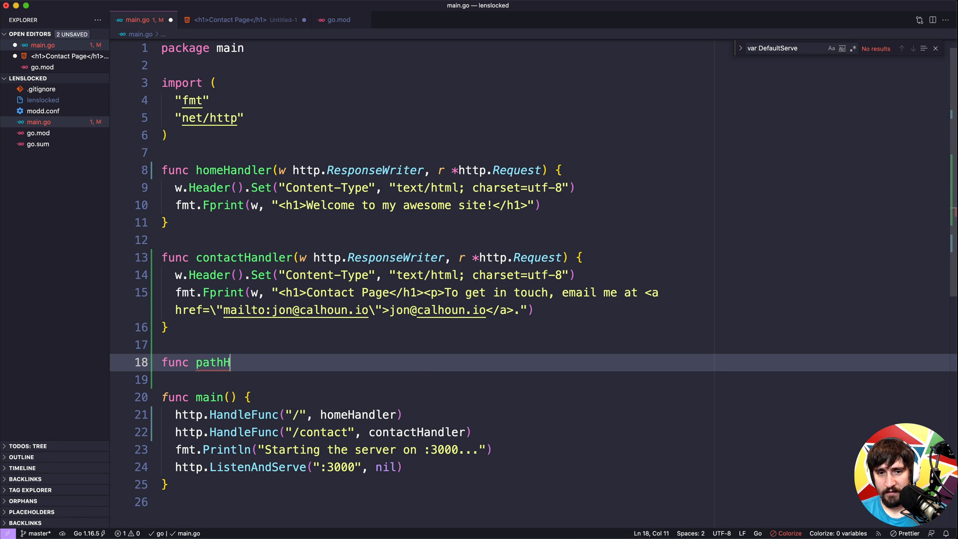
text(andler(w http.ResponseWriter, r *http.Request)
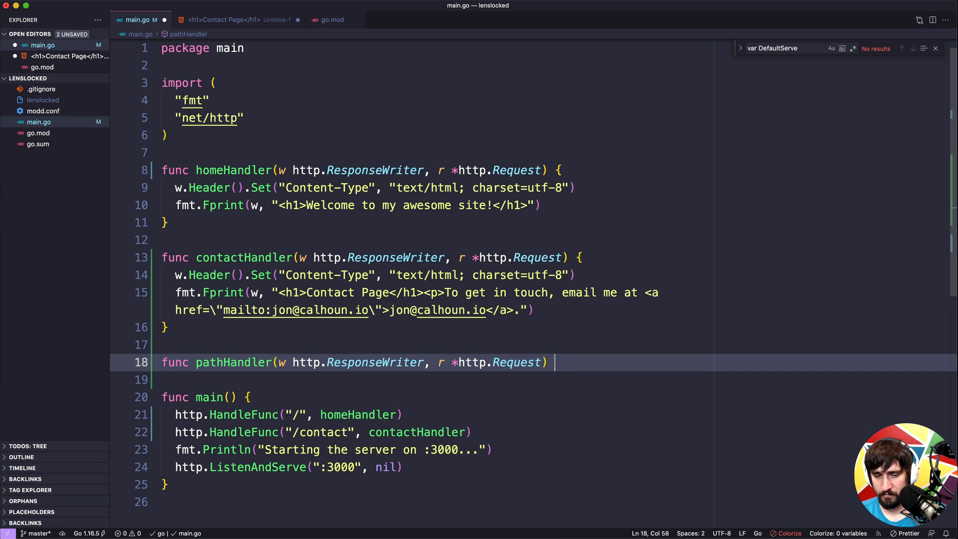
text({)
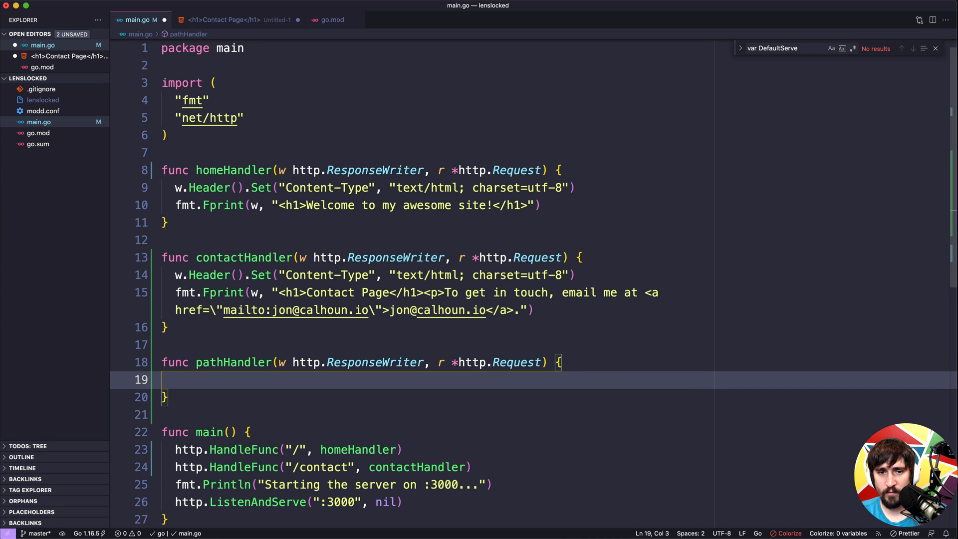
Step: Give pathHandler a body of fmt.Fprint(w, r.URL.Path)
text(fmt.Fprint(w,)
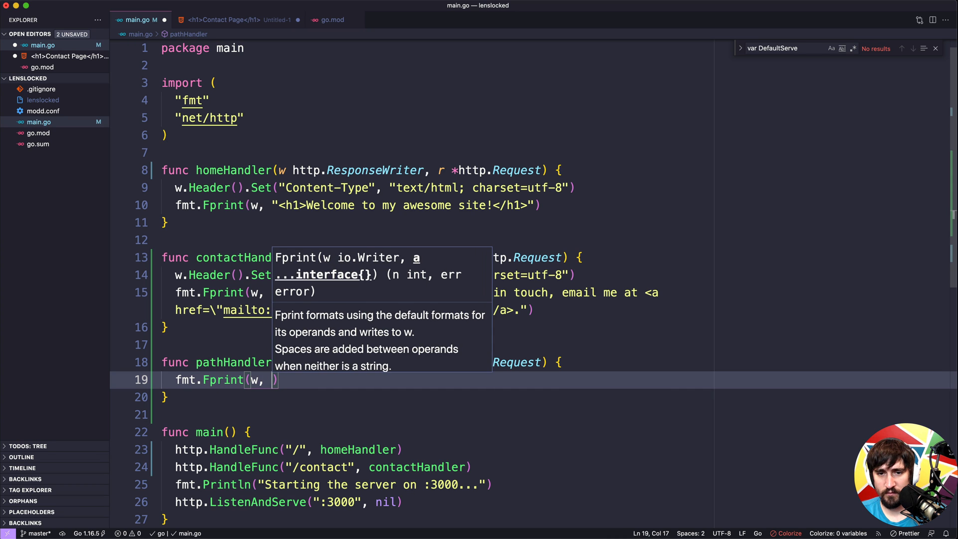
text(r.URL)
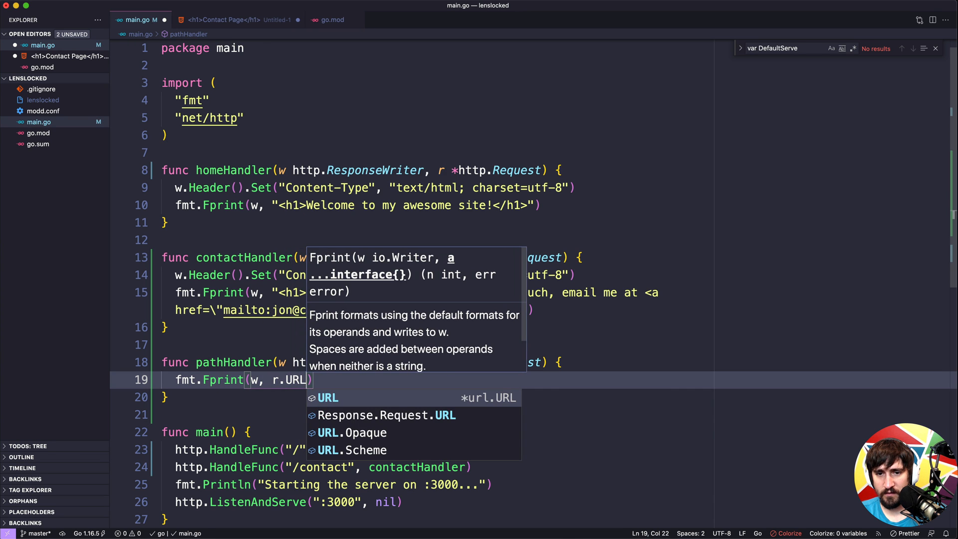
text(.Path)
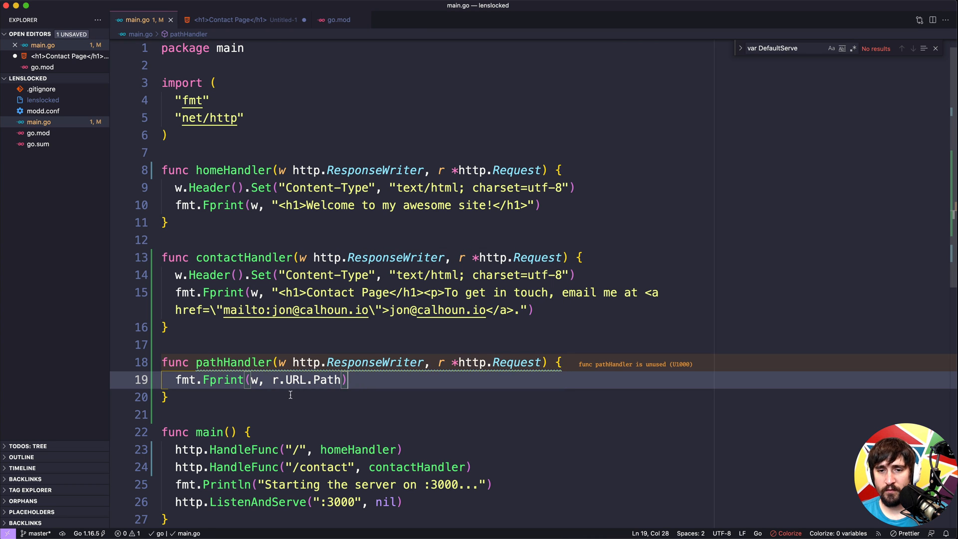
double_click(327, 379)
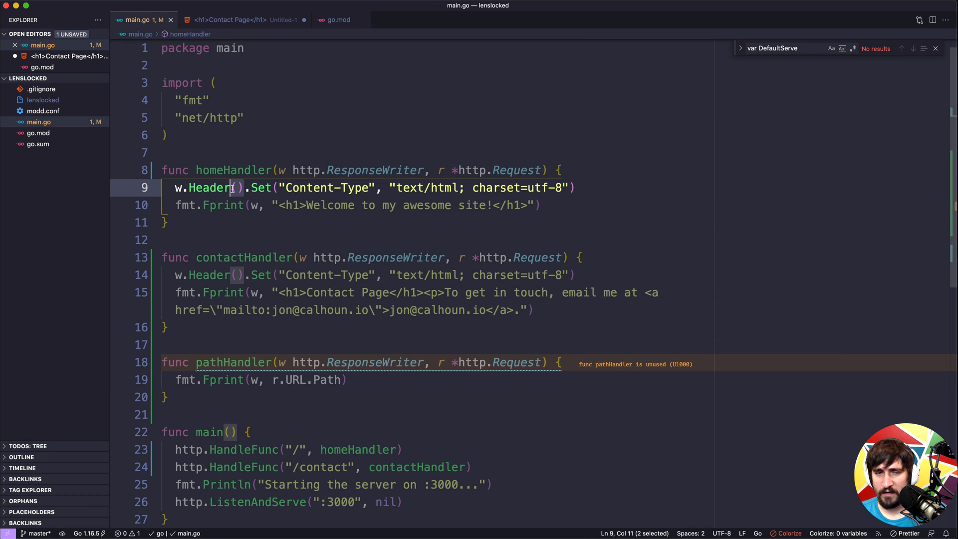
mouse_move(223, 205)
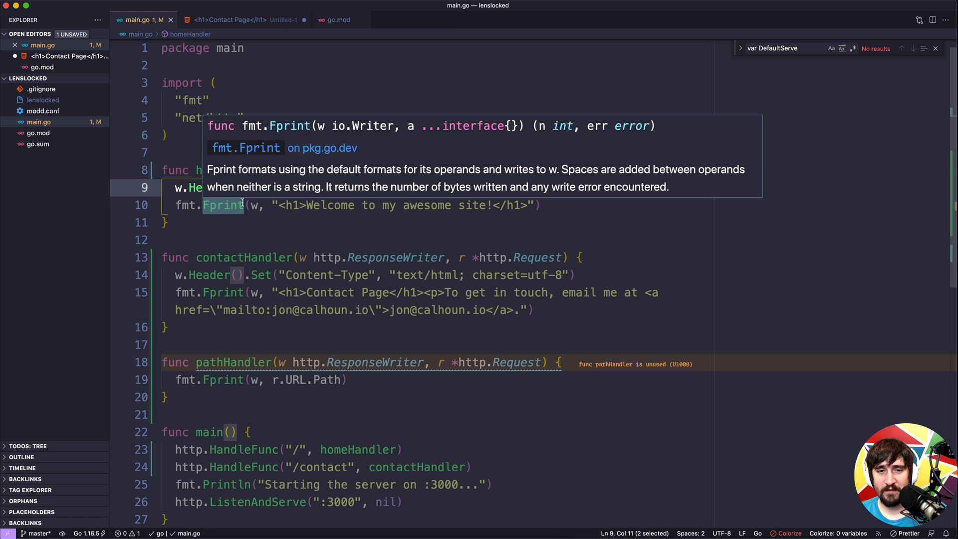
Step: Route "/" to pathHandler in main and comment out the /contact registration
click(239, 274)
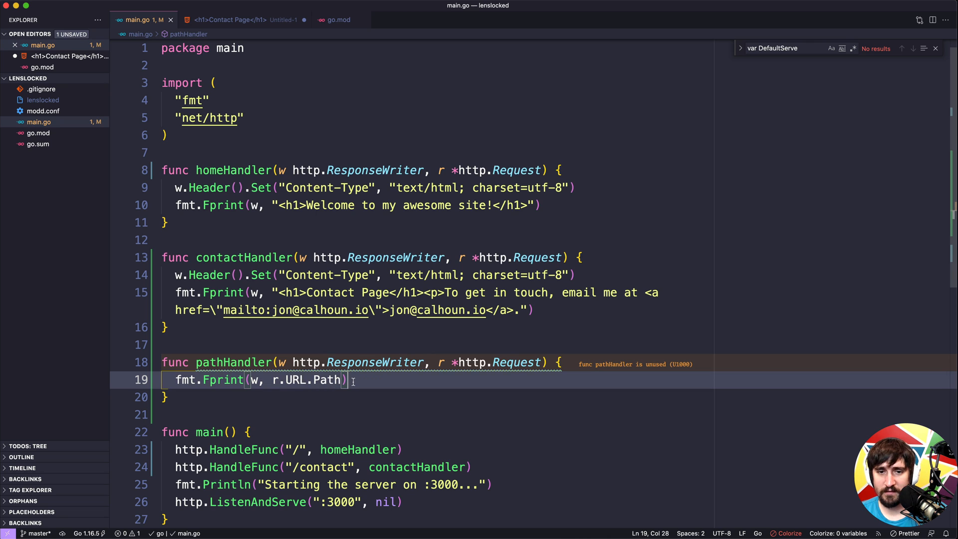
click(169, 397)
text(pat)
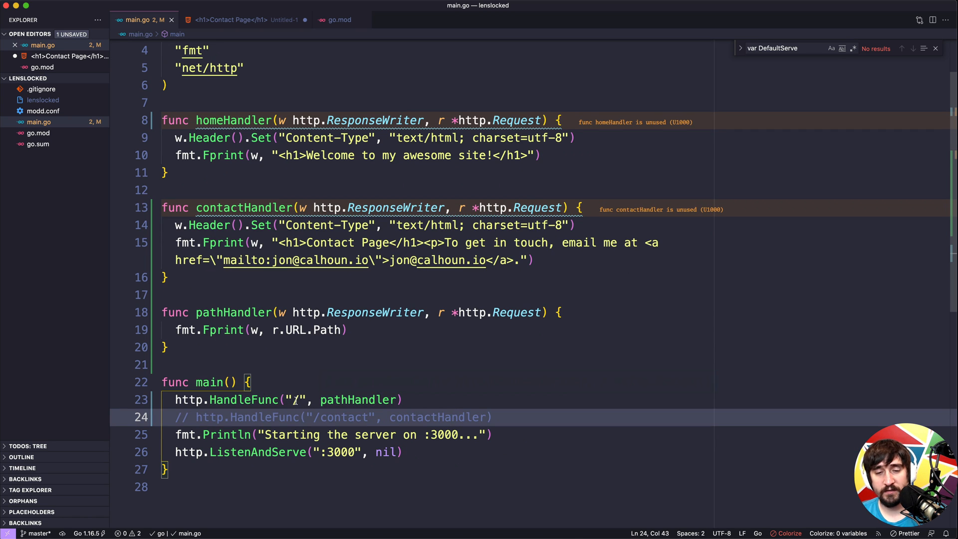
mouse_move(353, 329)
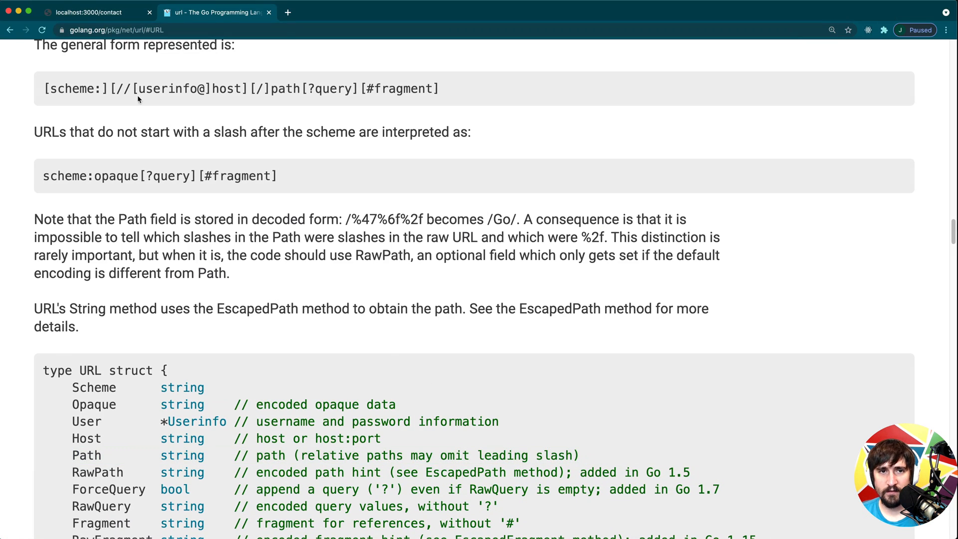
Step: Load localhost:3000 /contact, / and /dog/cat, each echoing its request path
click(90, 13)
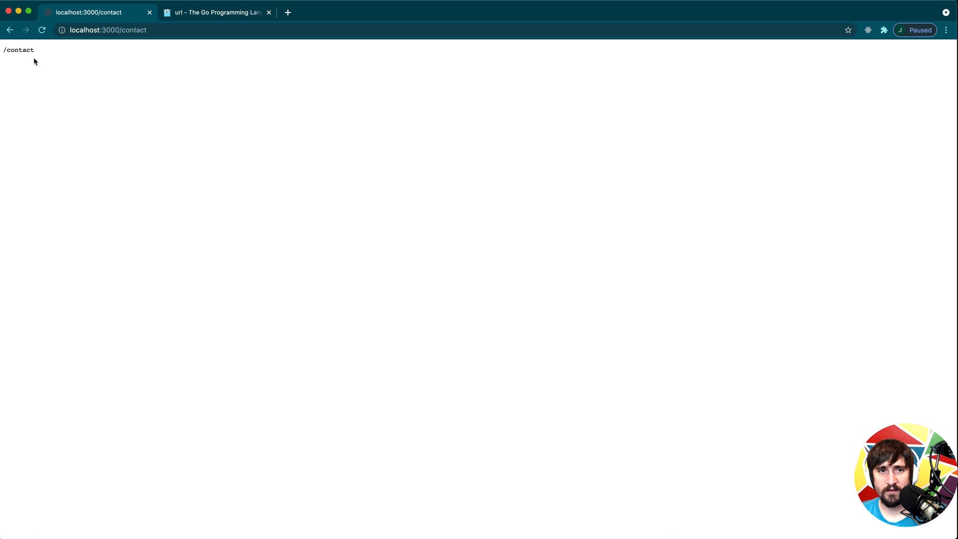
click(135, 30)
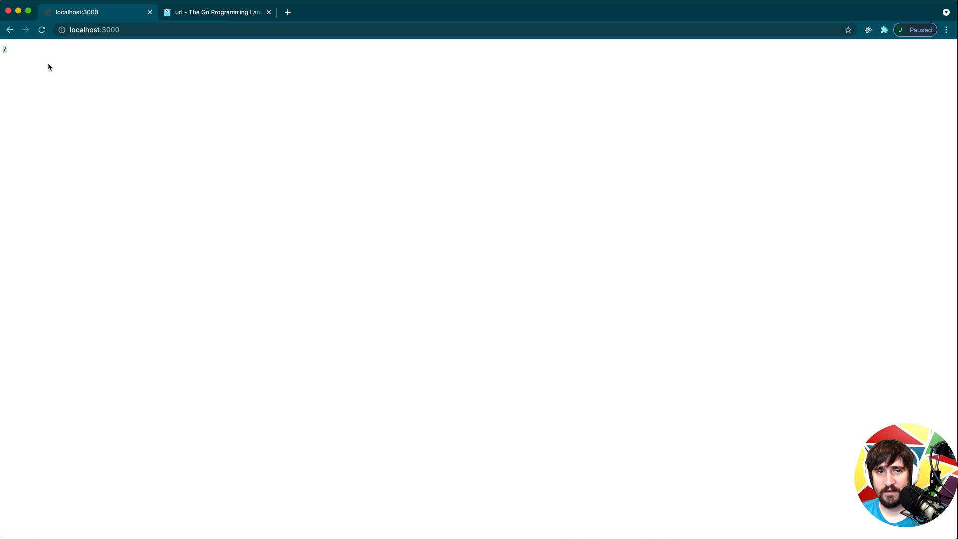
mouse_move(68, 52)
text(/dog/c)
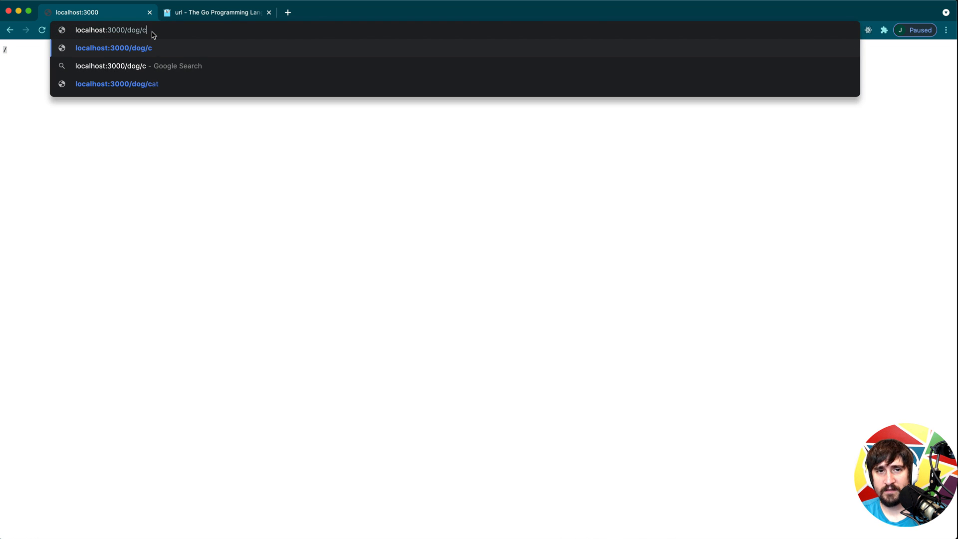
click(115, 84)
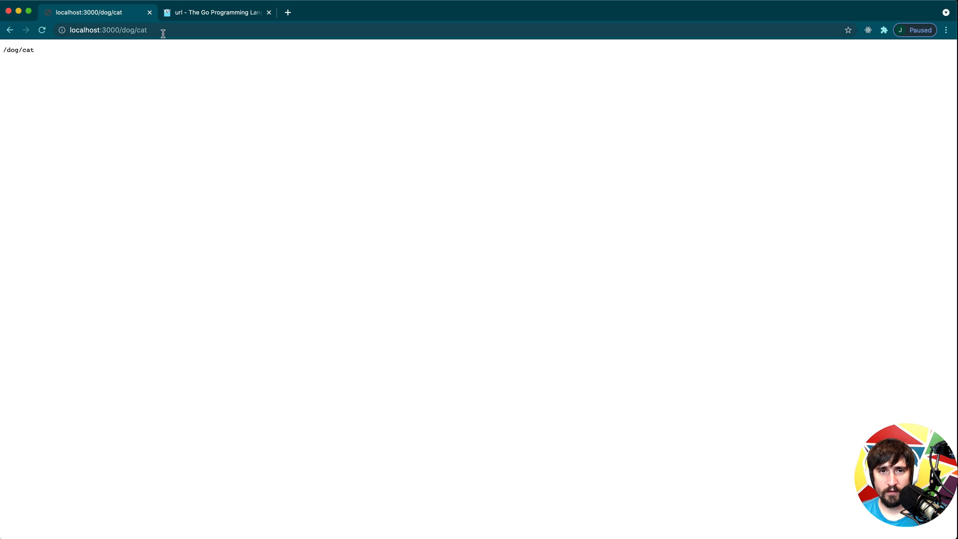
click(110, 30)
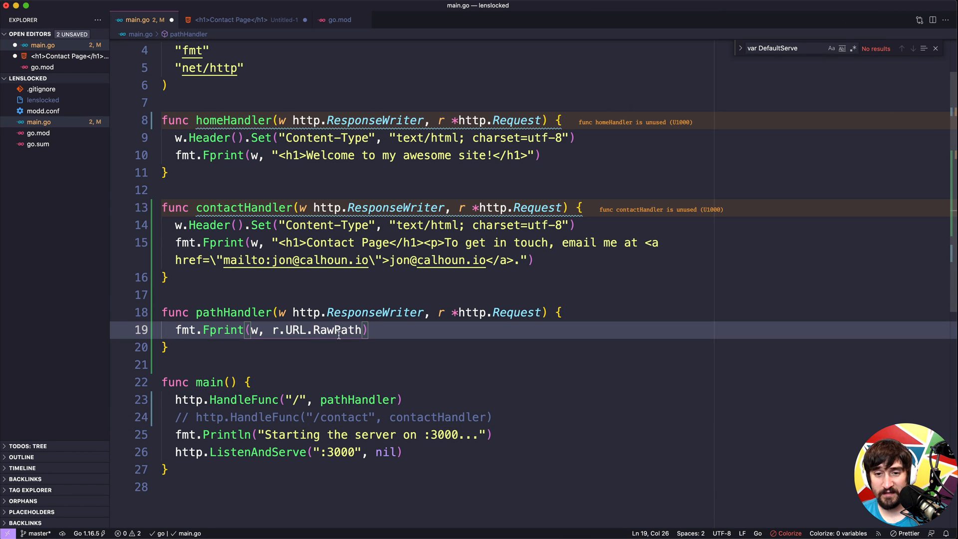
text(Path)
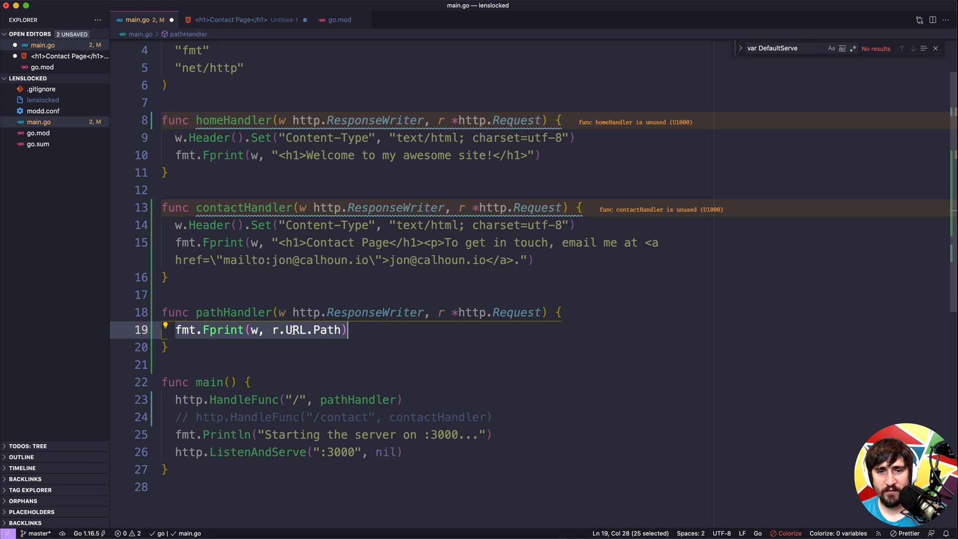
click(351, 330)
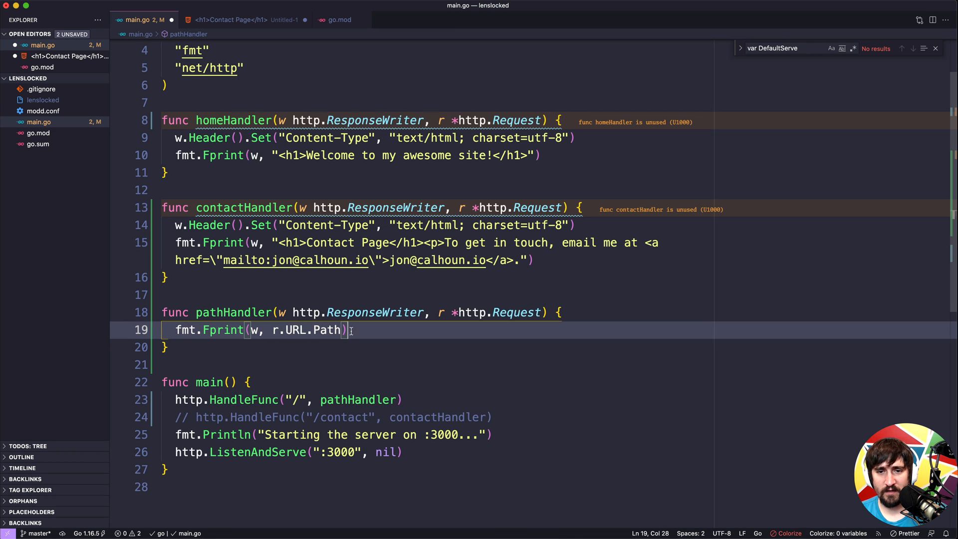